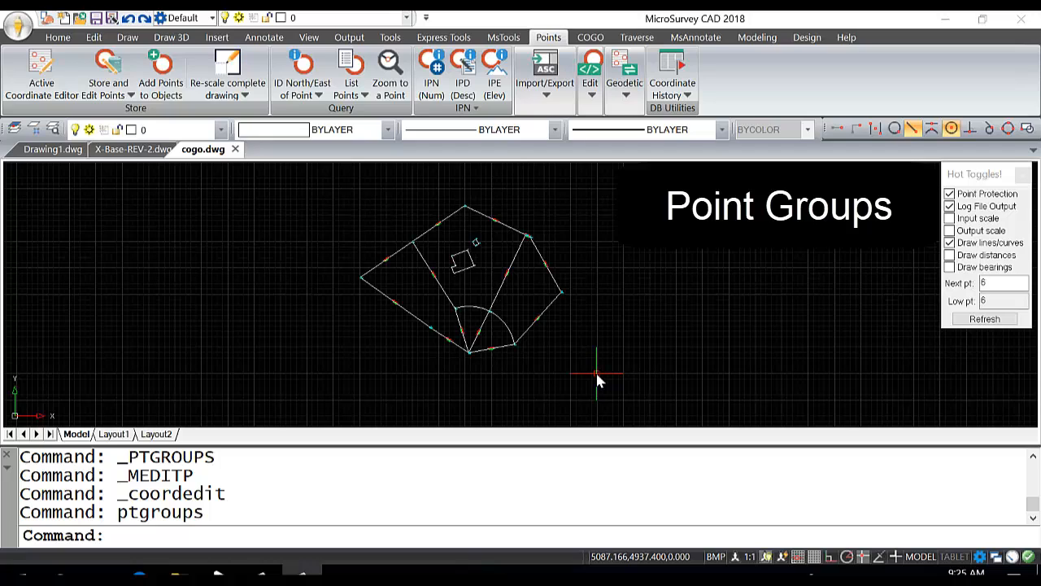
mouse_move(599, 382)
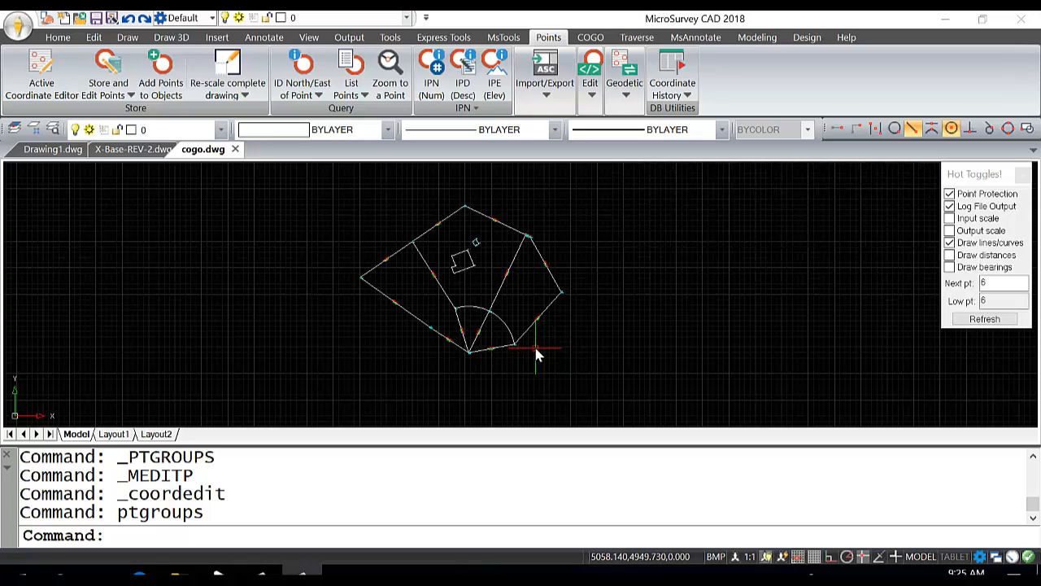
mouse_move(543, 336)
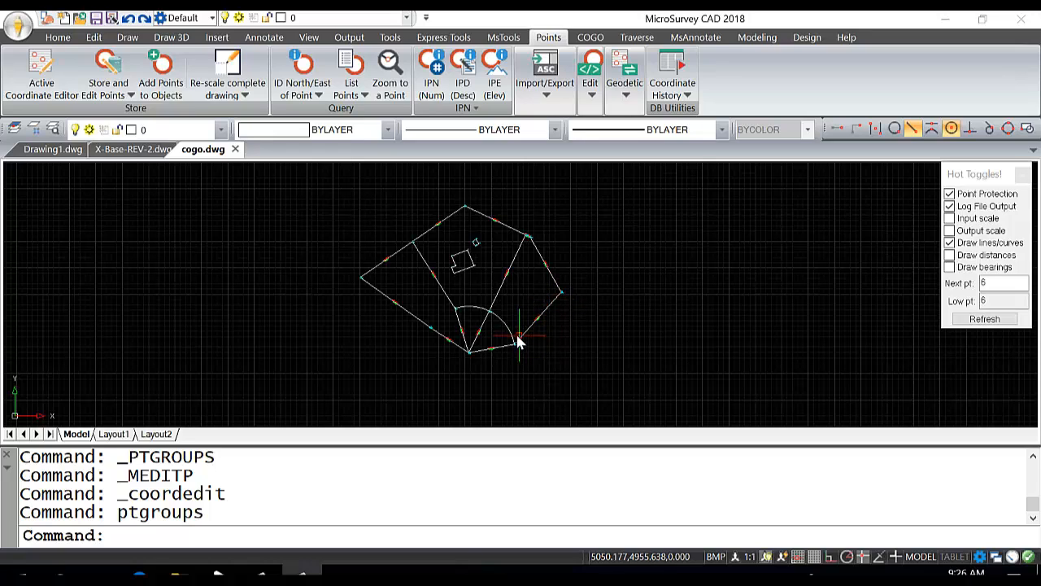
mouse_move(501, 332)
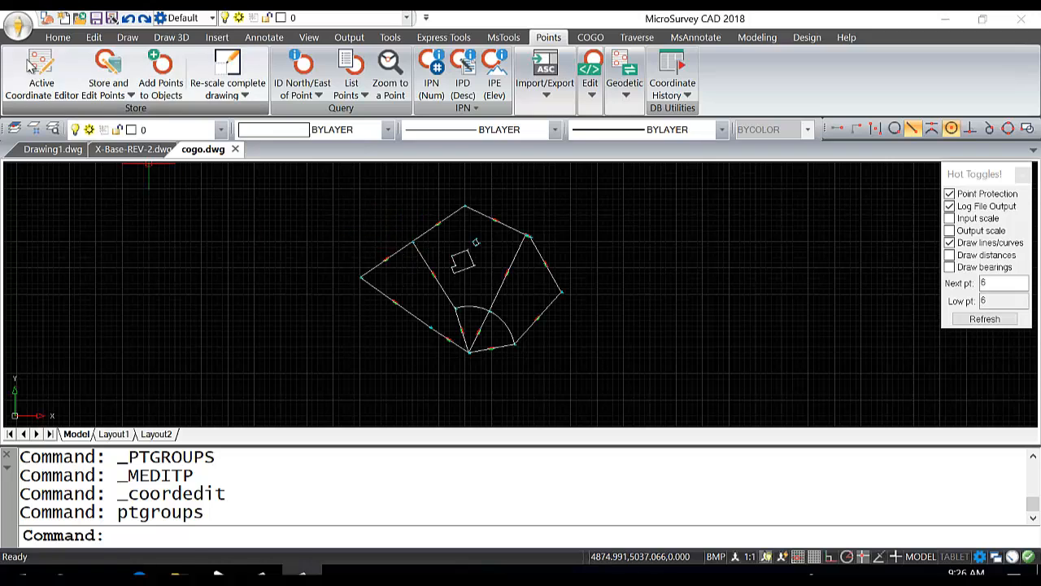
mouse_move(41, 69)
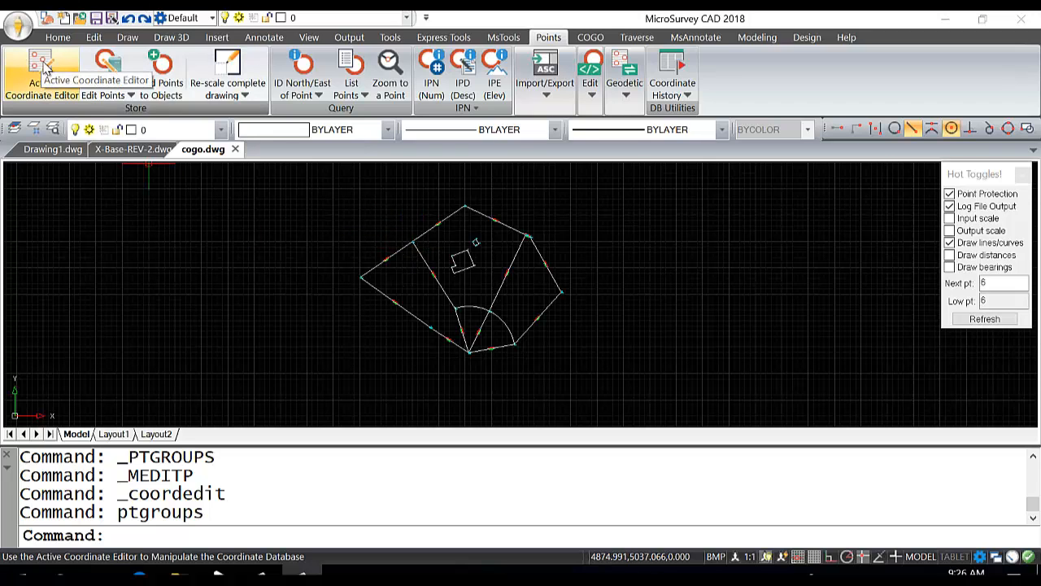
Step: Bring up the Coordinate Editor and its Tools menu with points 1–5 selected
click(39, 73)
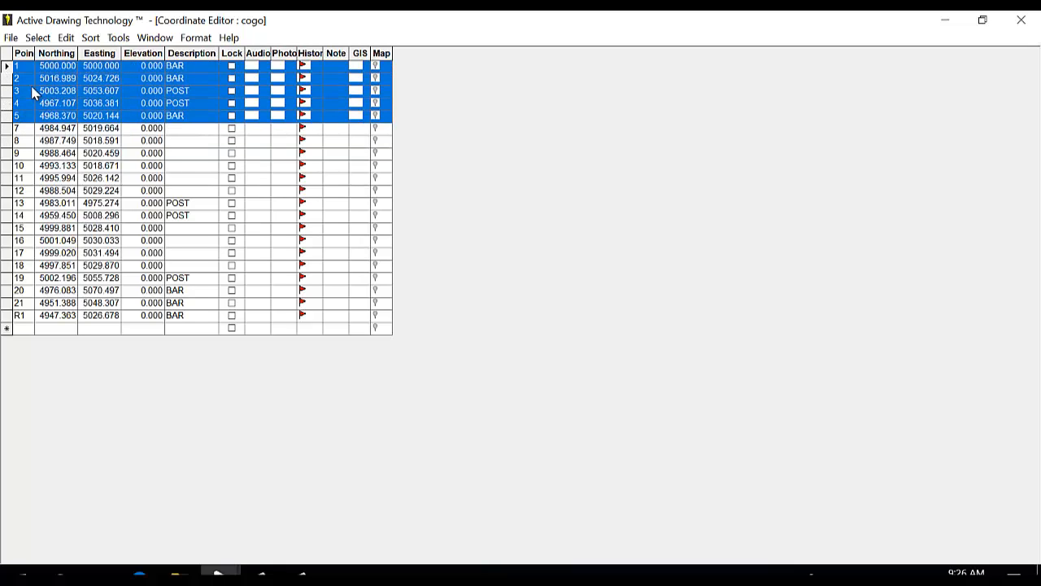
click(117, 37)
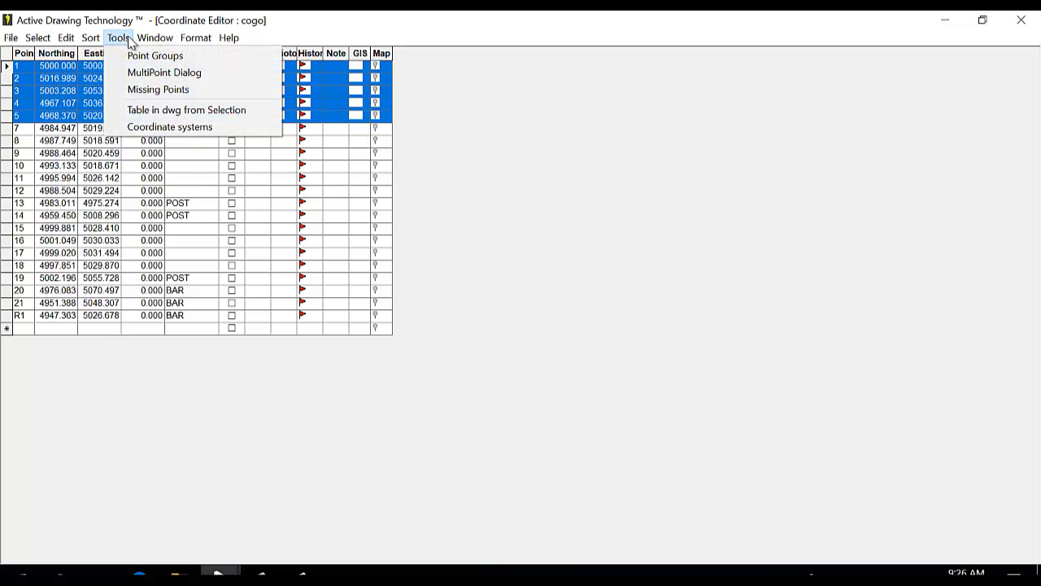
mouse_move(154, 56)
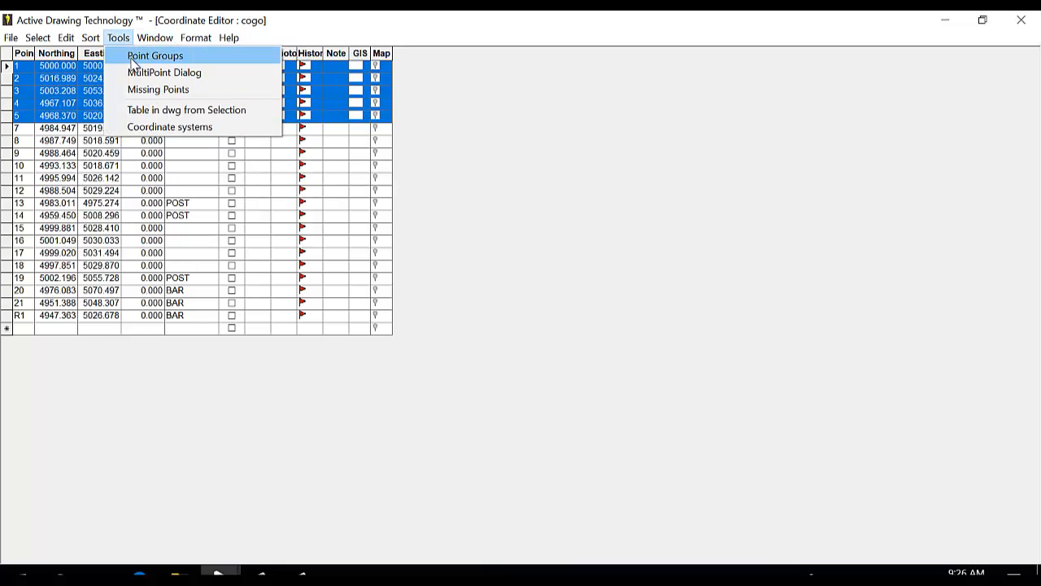
Step: Save points 1–5 as the 'ADT coordinates' group in the Point Groups Manager
click(156, 55)
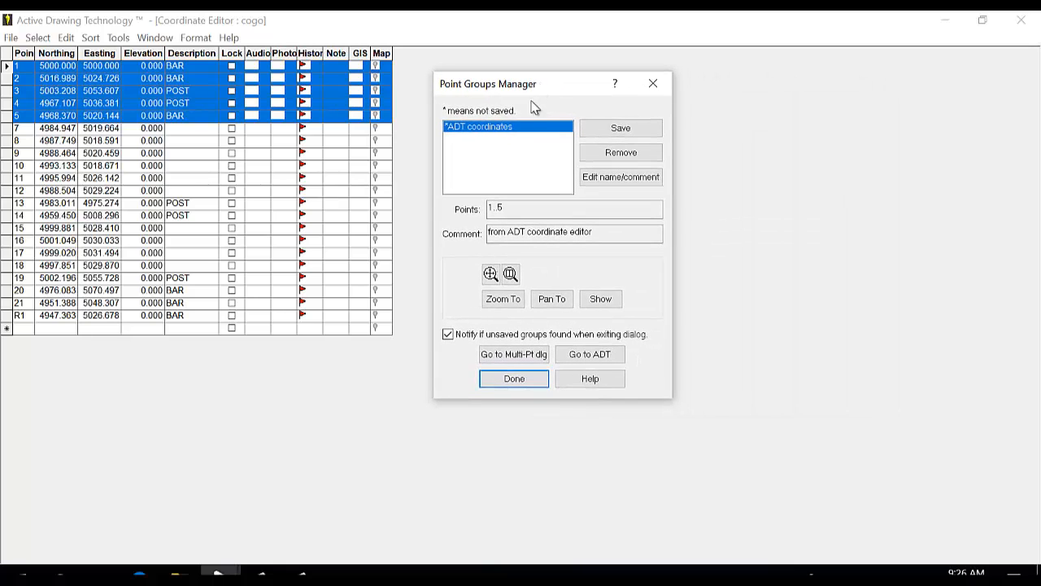
mouse_move(469, 137)
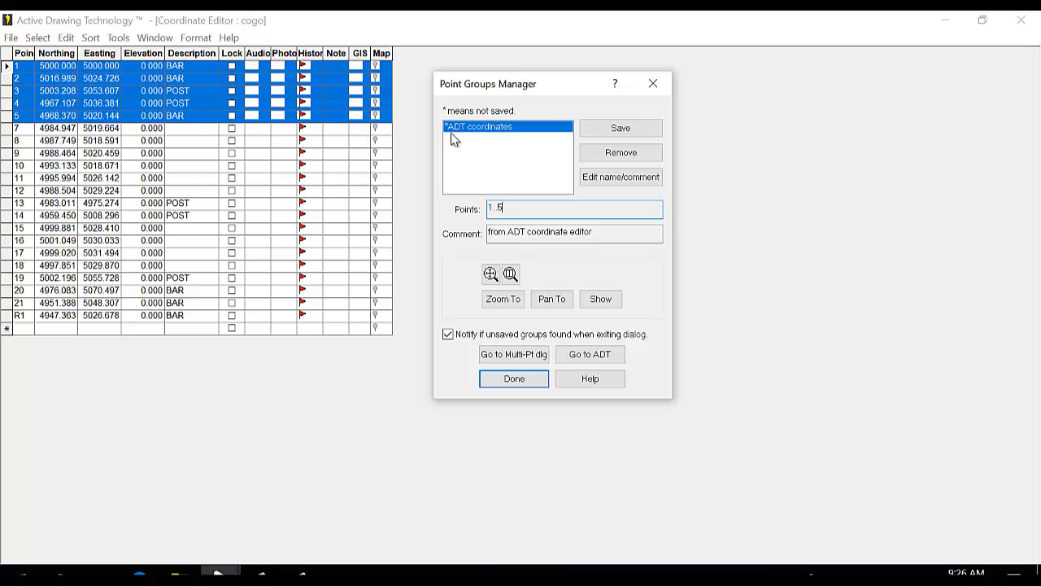
mouse_move(491, 137)
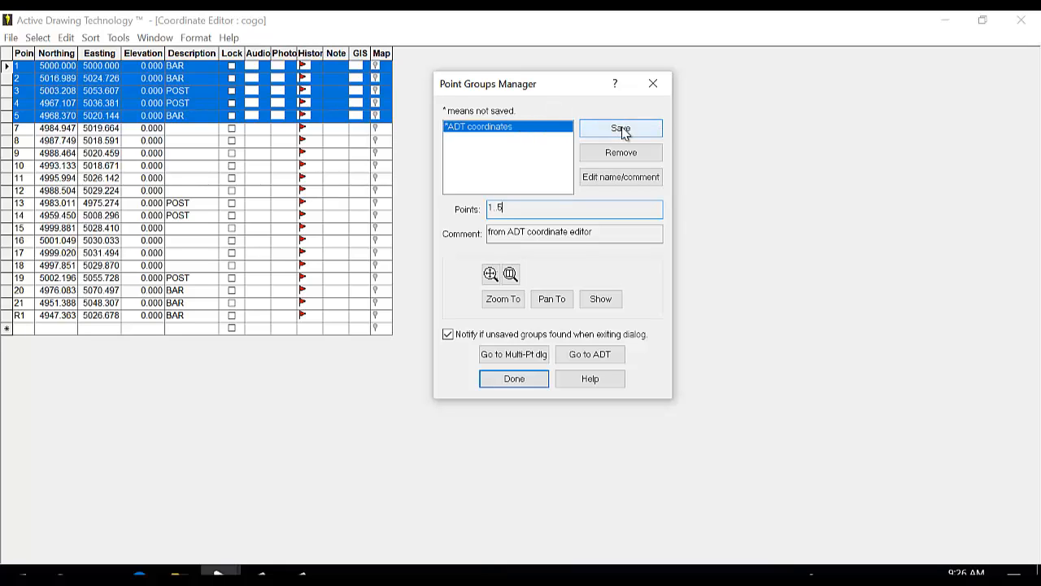
click(621, 128)
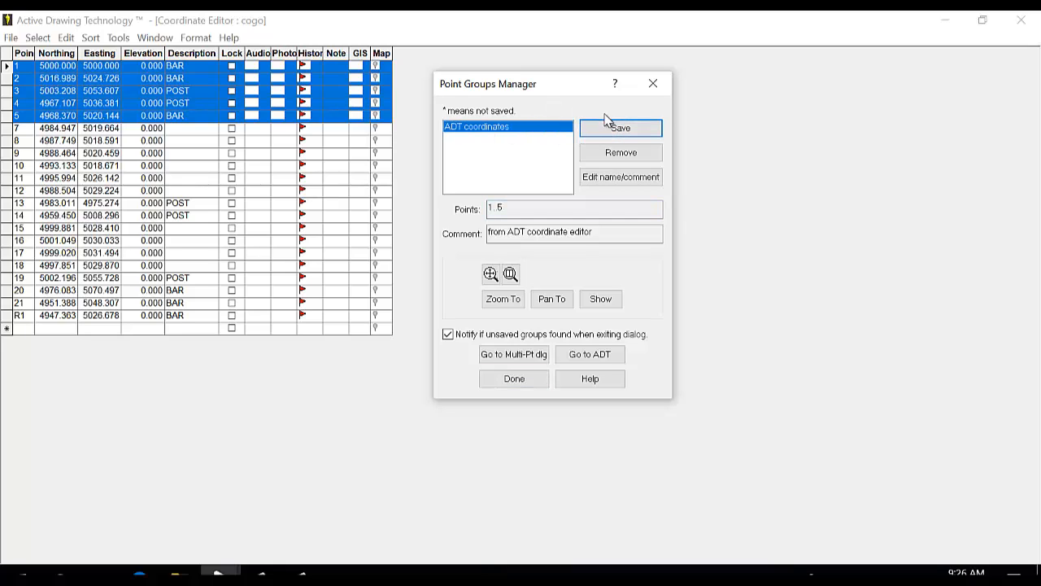
mouse_move(622, 153)
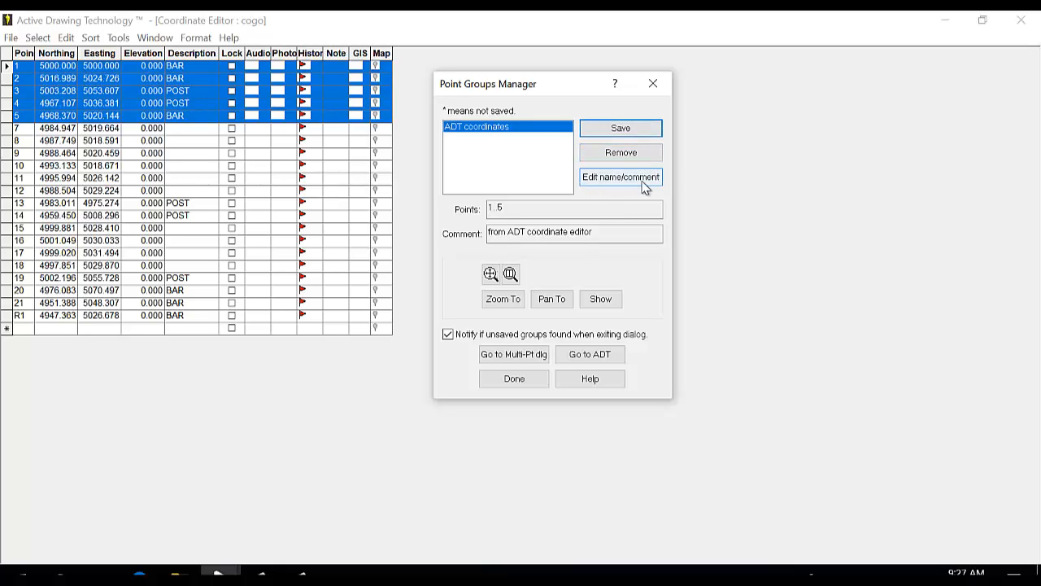
Step: Rename the saved point group to 'Control Points'
click(620, 176)
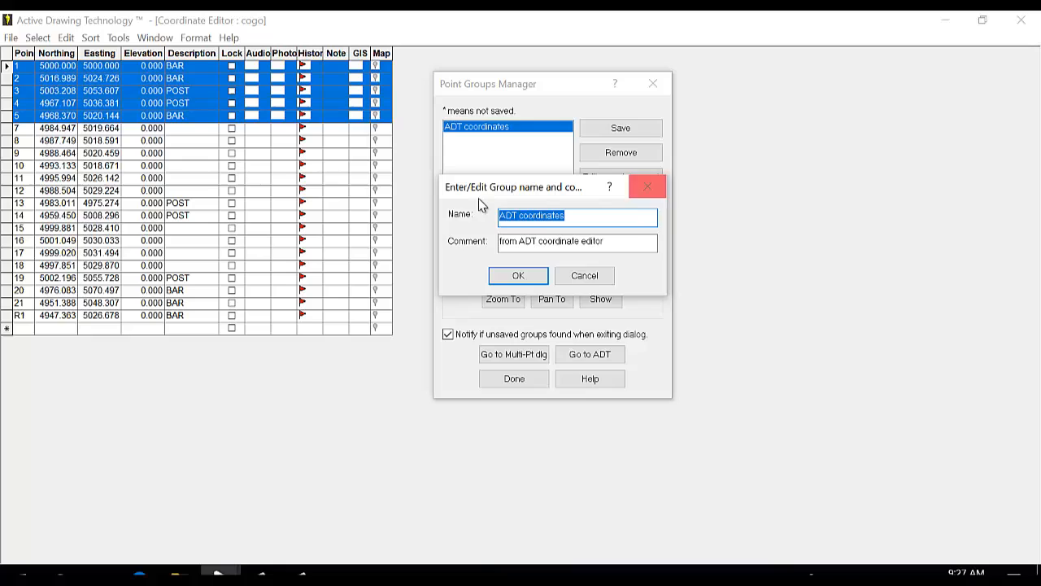
text(C)
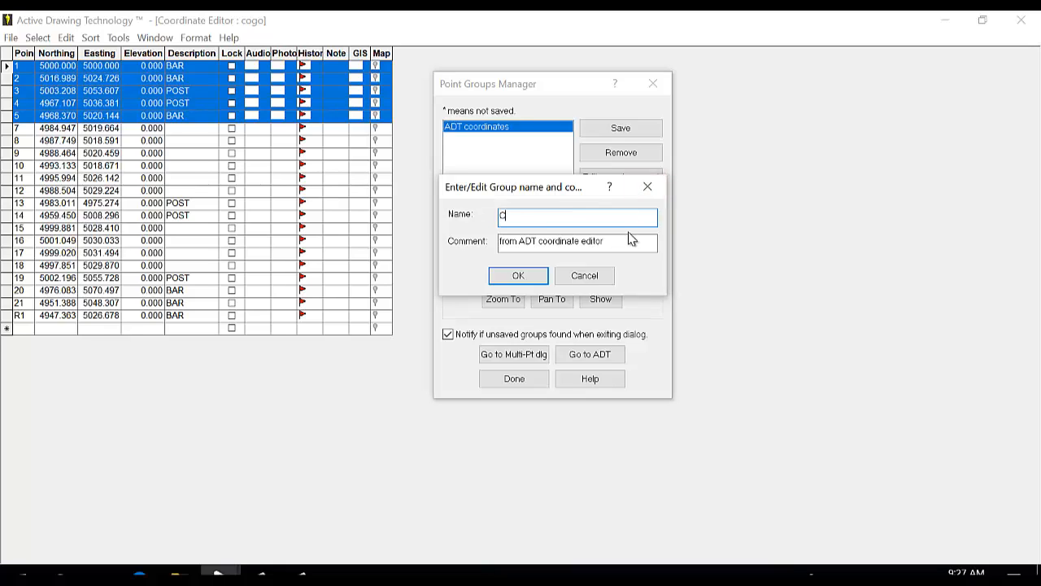
text(ontrol Points)
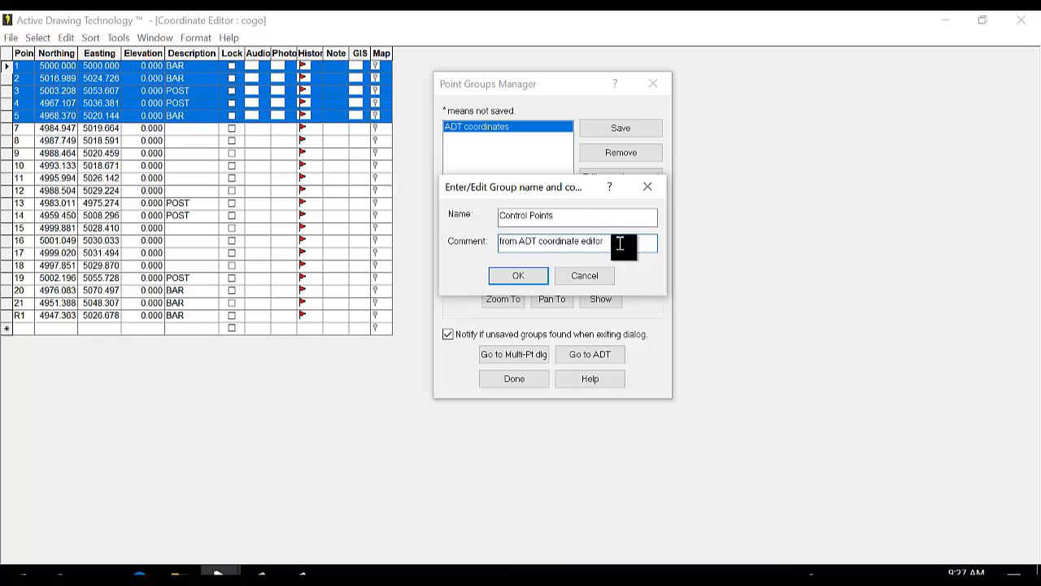
click(518, 275)
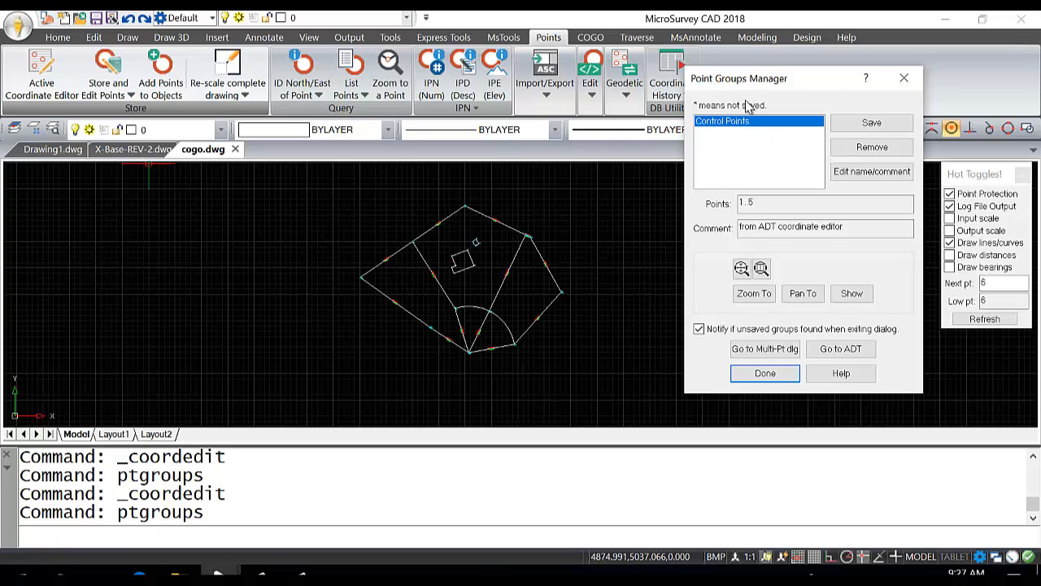
Step: Zoom the drawing to the Control Points group and mark its five points
click(753, 293)
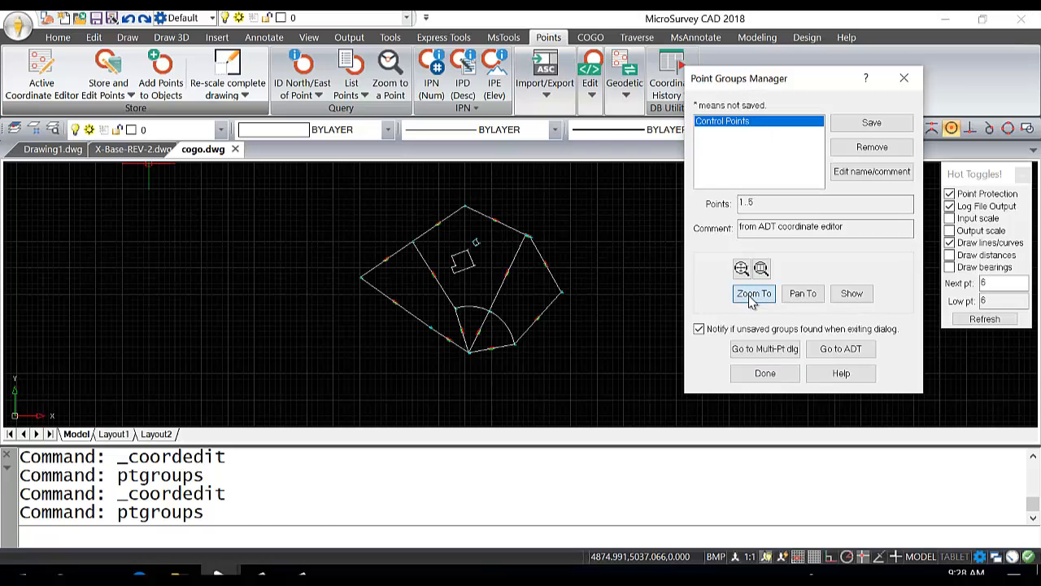
click(752, 293)
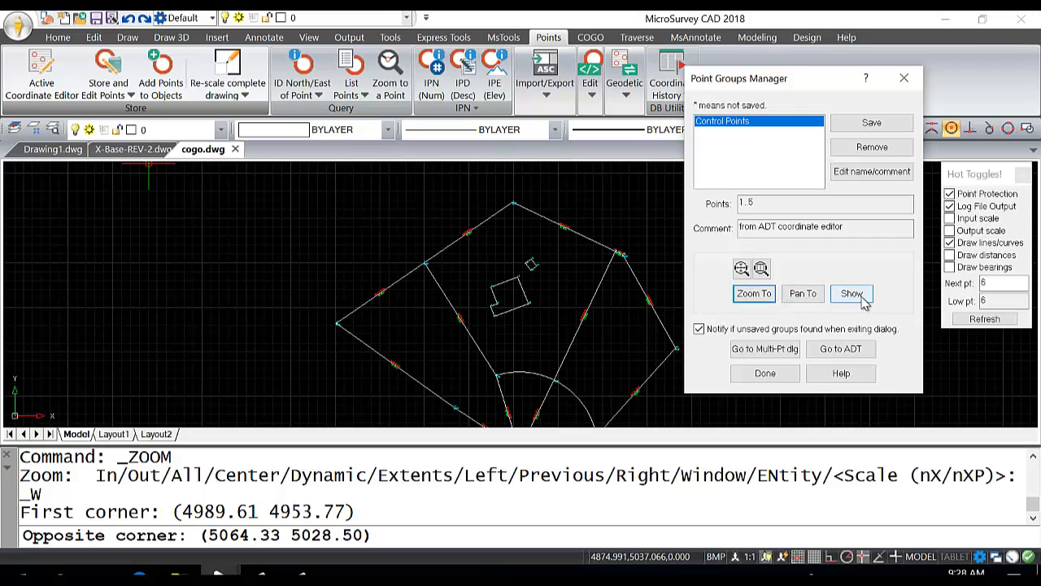
click(853, 293)
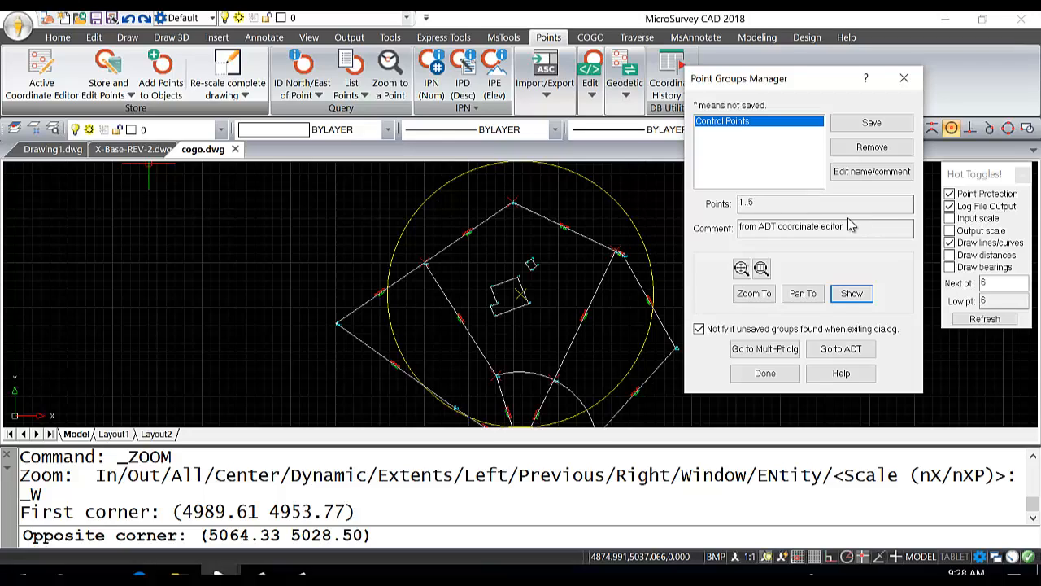
mouse_move(833, 91)
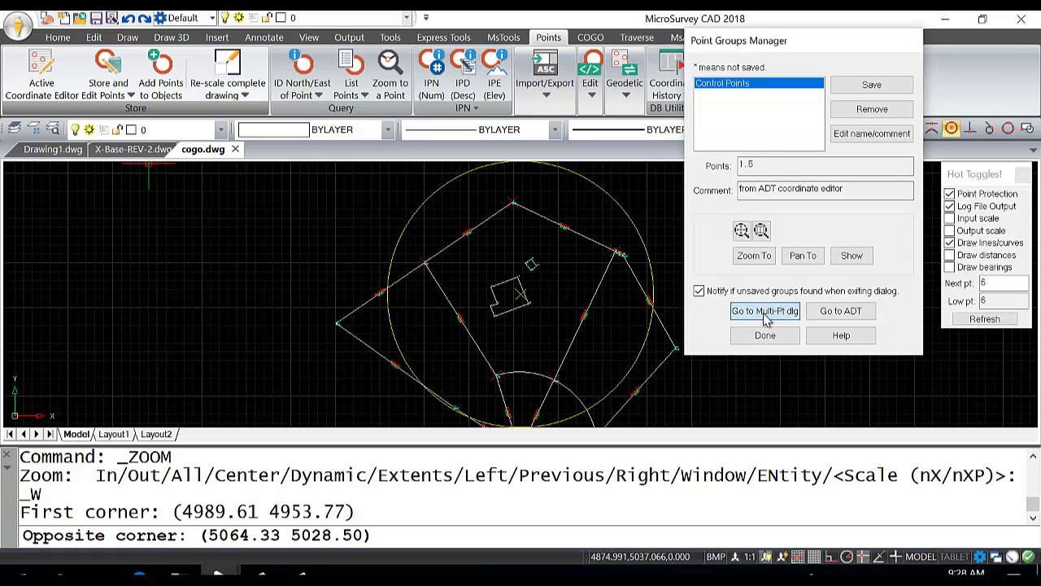
Step: Load the Control Points group (1..5) into the Multiple Point List
click(765, 311)
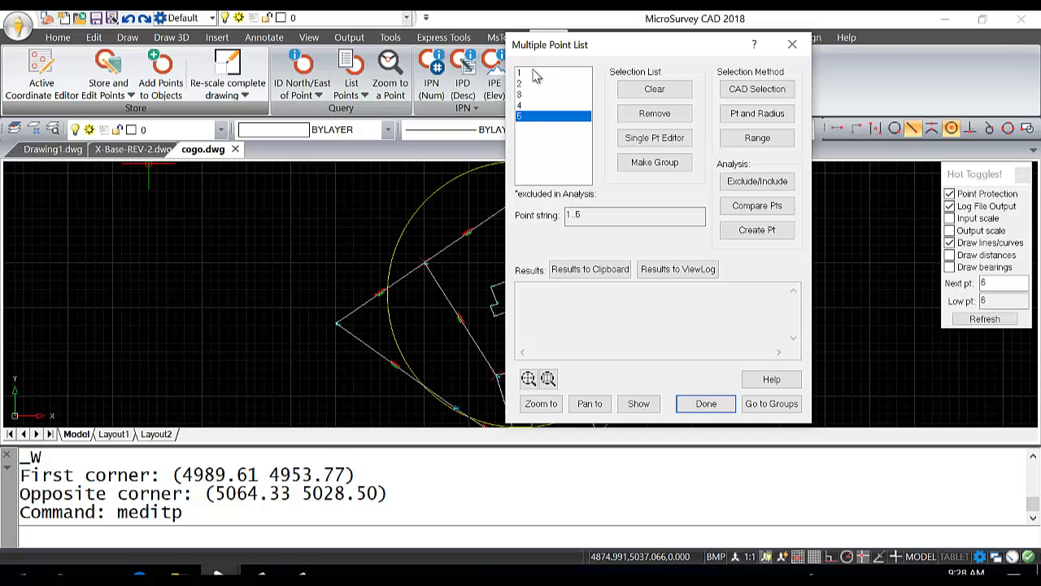
mouse_move(530, 146)
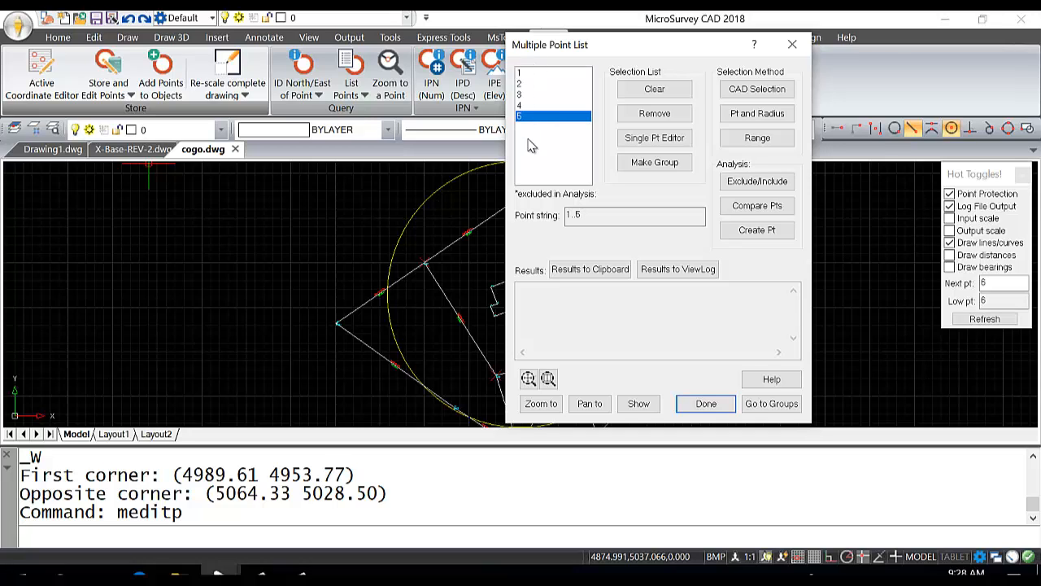
mouse_move(540, 161)
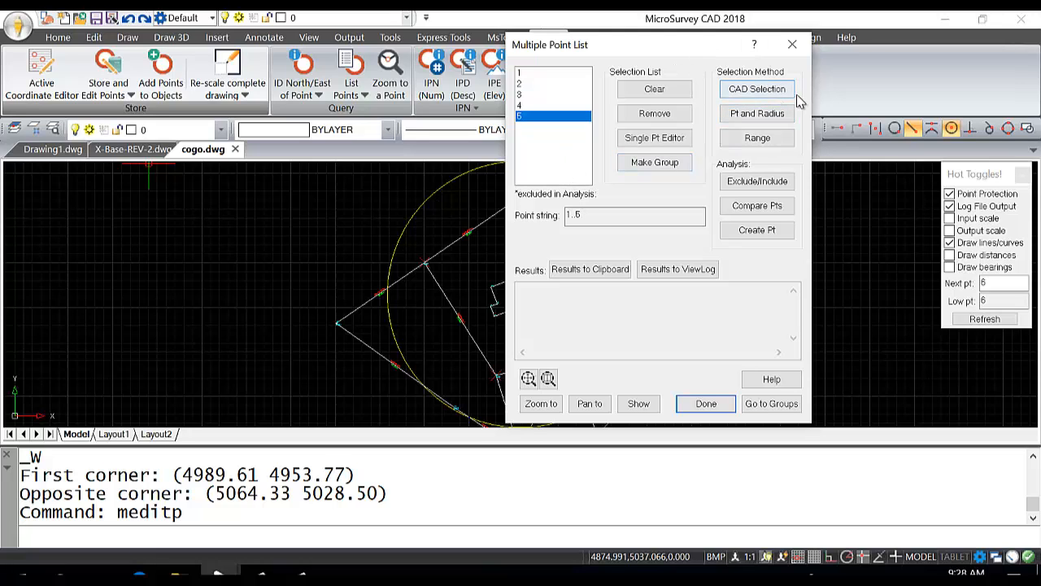
mouse_move(390, 257)
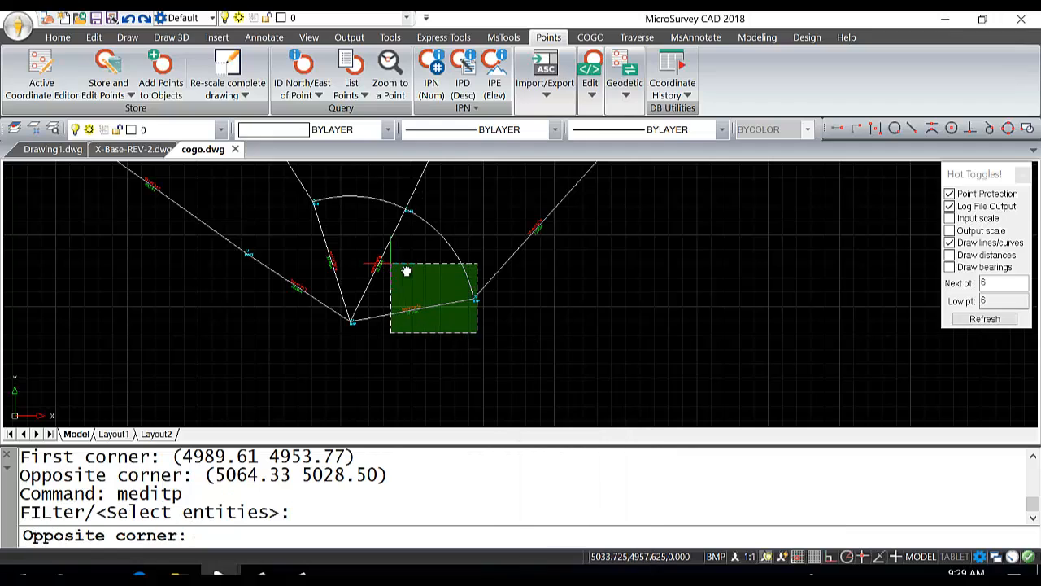
Step: Finish the window pick so point 21 joins the list, giving string 1..5,21
right_click(475, 247)
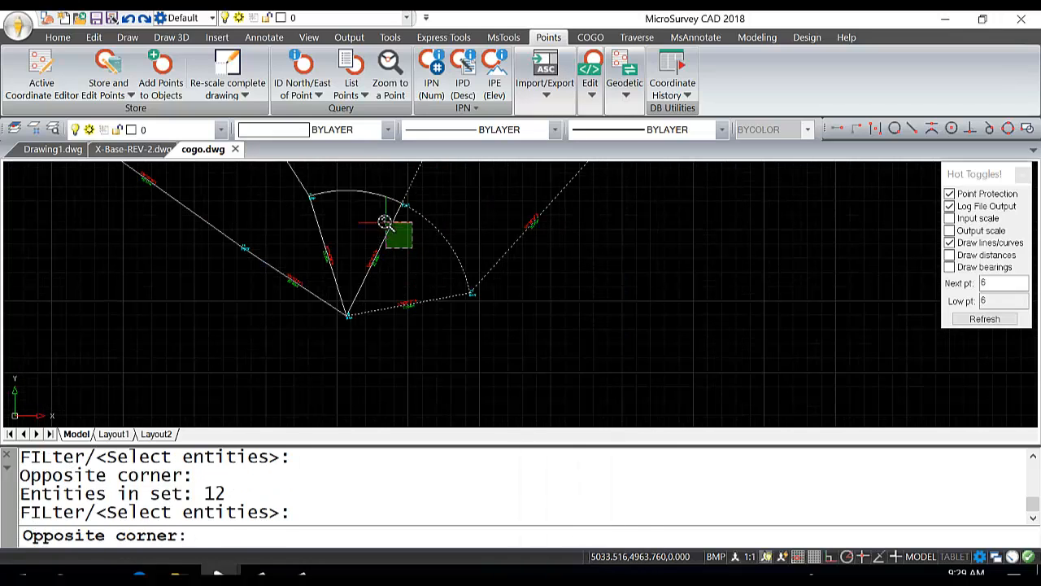
right_click(459, 228)
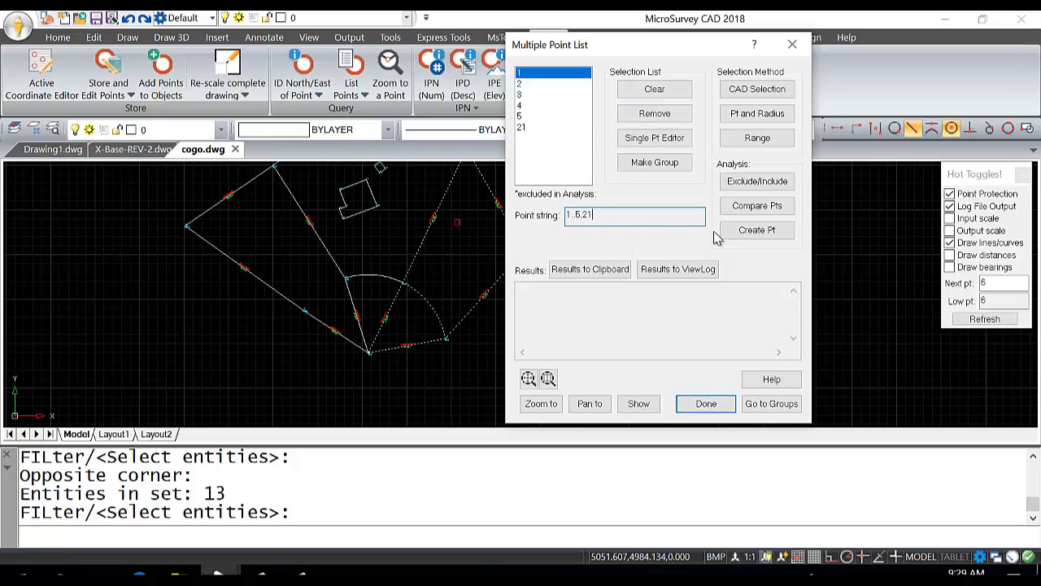
mouse_move(496, 328)
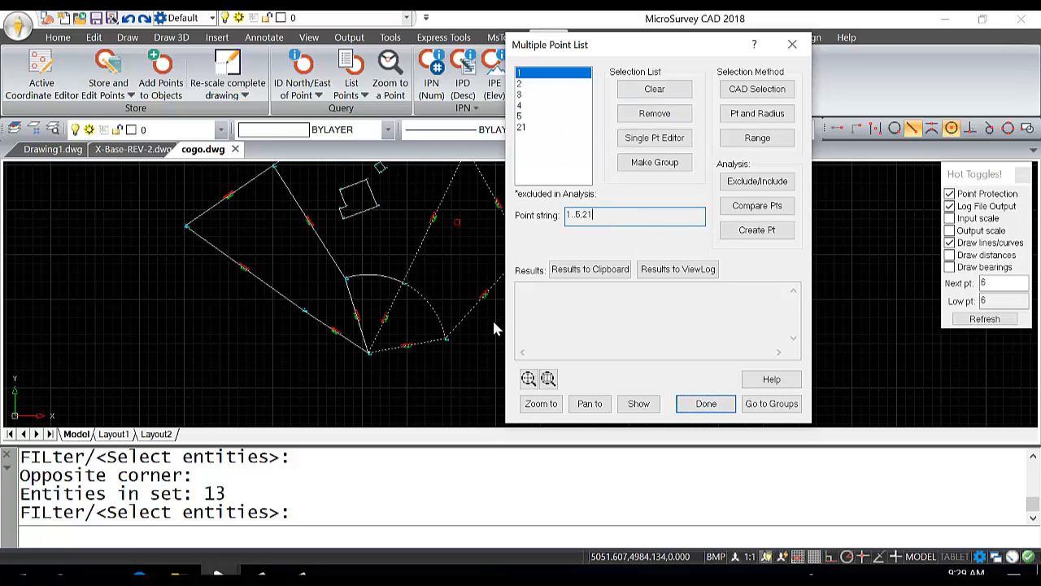
mouse_move(719, 101)
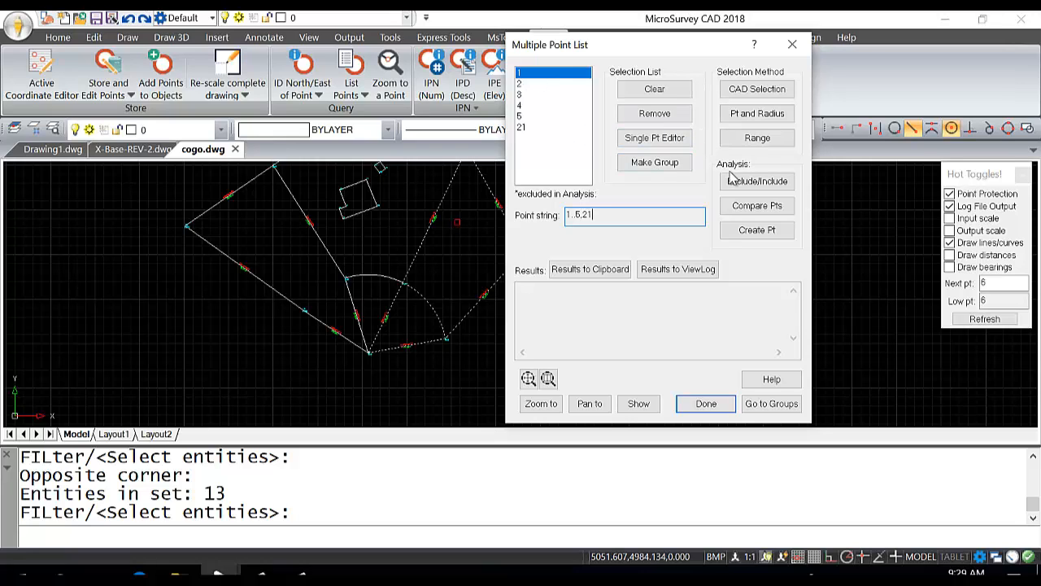
Step: Select point 5 in the Multiple Point List as the comparison base
click(755, 180)
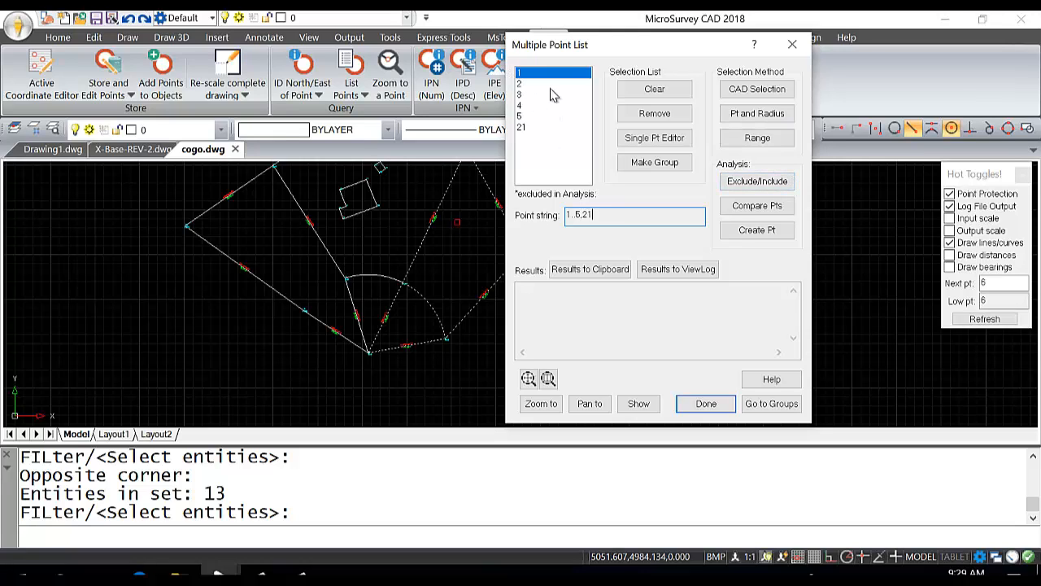
mouse_move(763, 251)
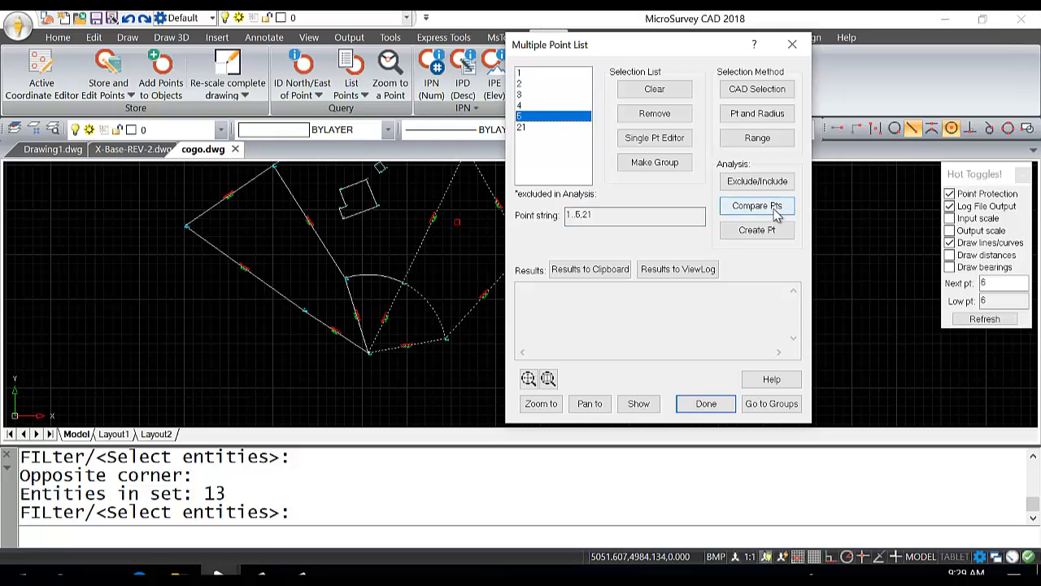
Step: Run Compare Pts using point 5 as the base point to points 1–4 and 21
click(757, 205)
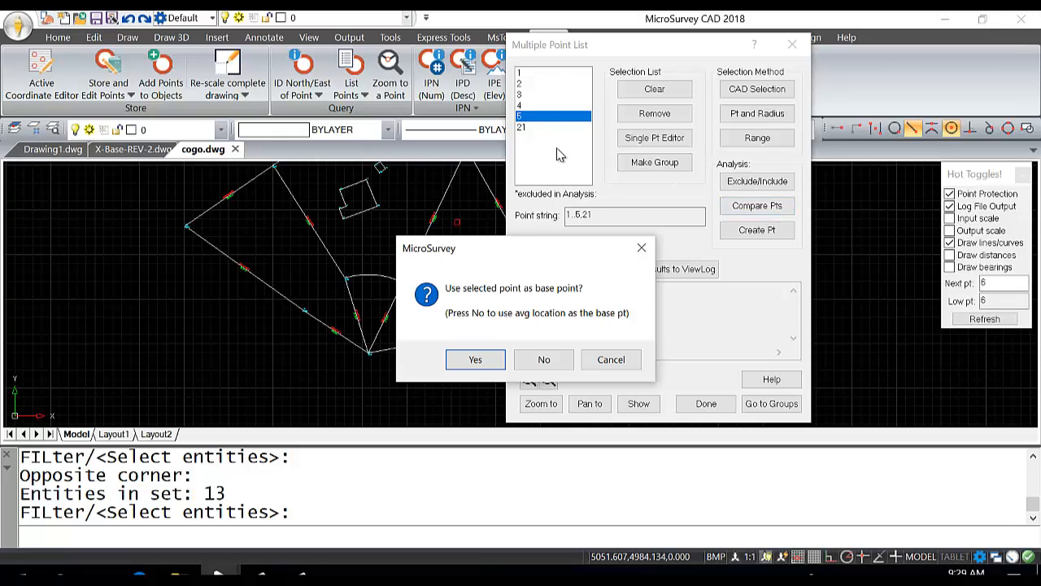
mouse_move(603, 137)
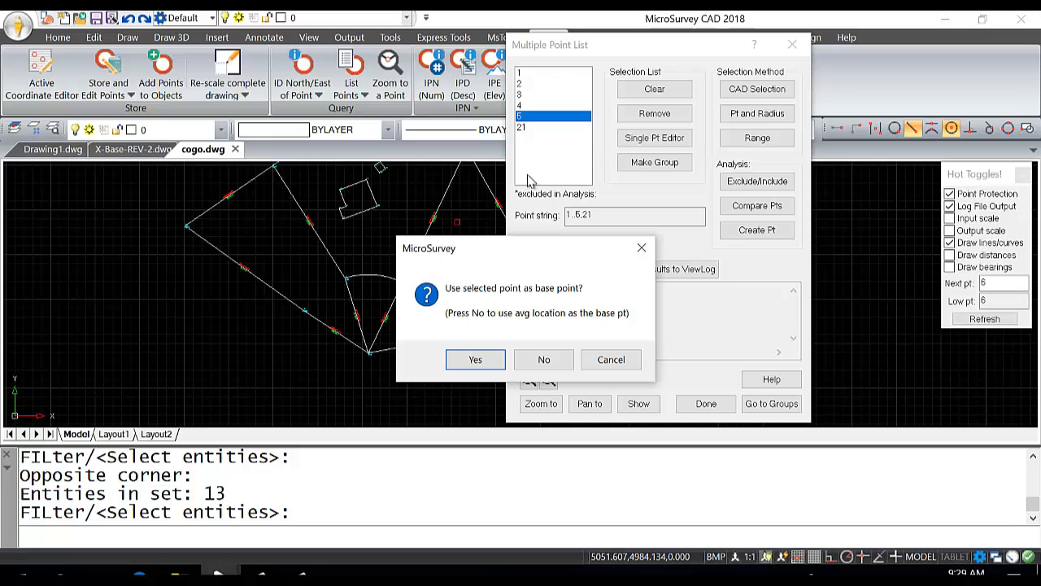
mouse_move(487, 285)
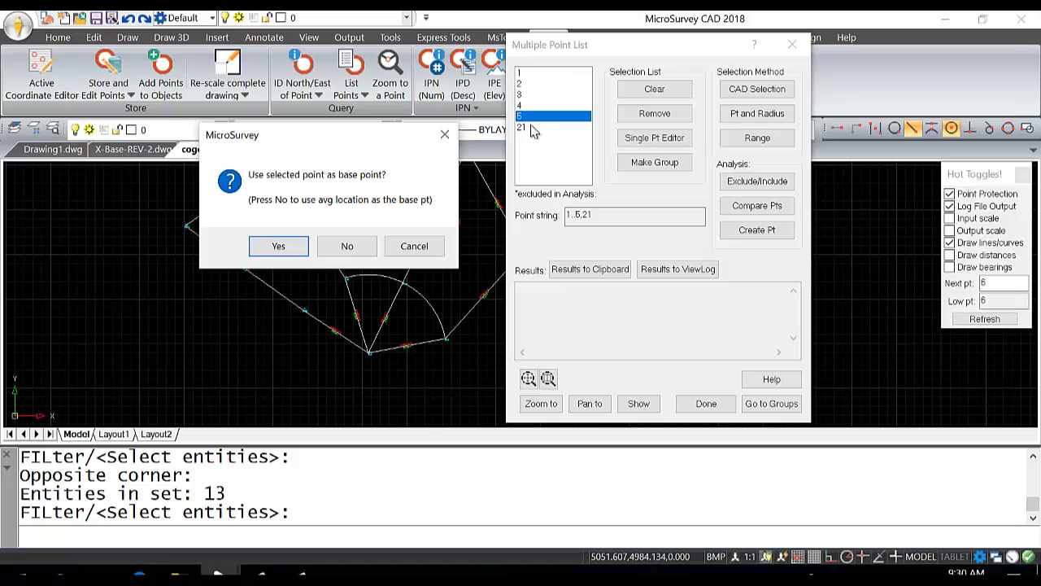
click(278, 246)
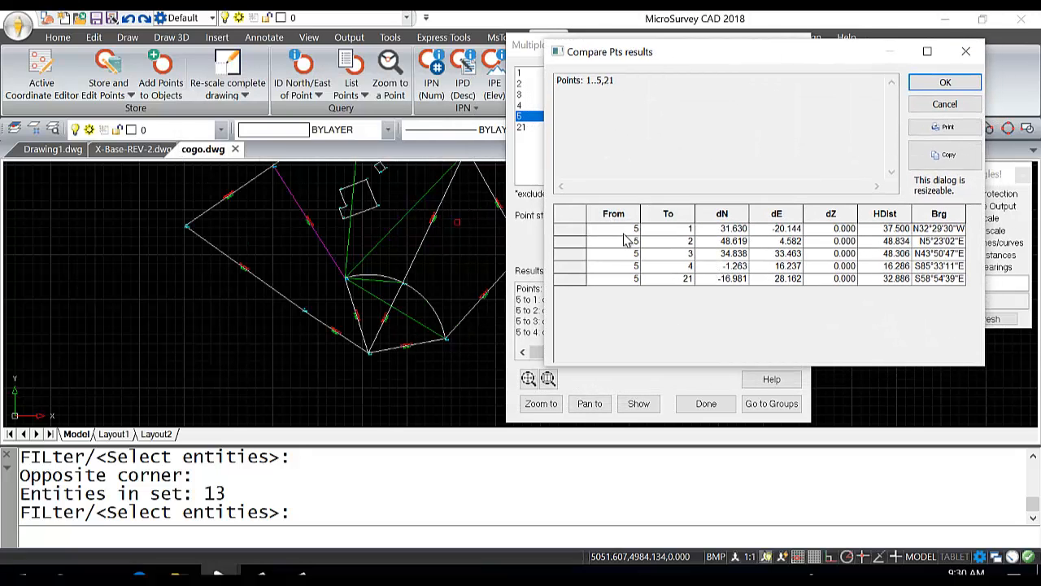
mouse_move(789, 236)
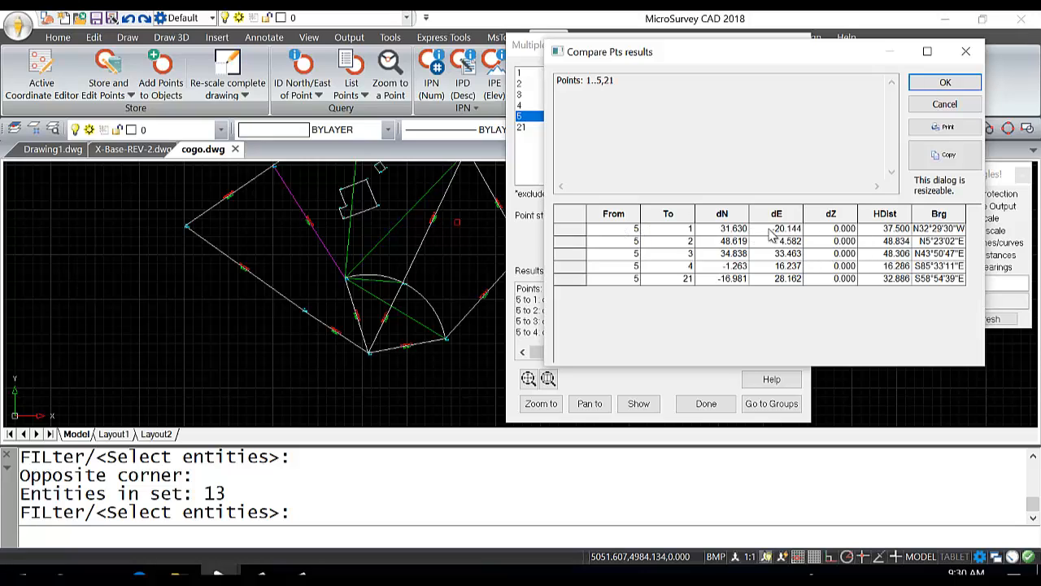
mouse_move(982, 241)
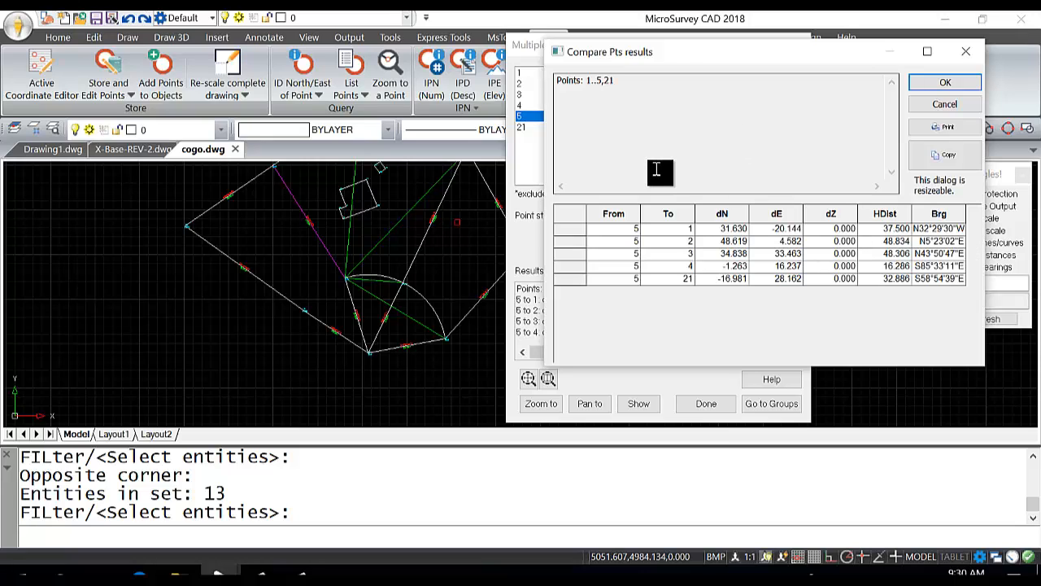
mouse_move(370, 275)
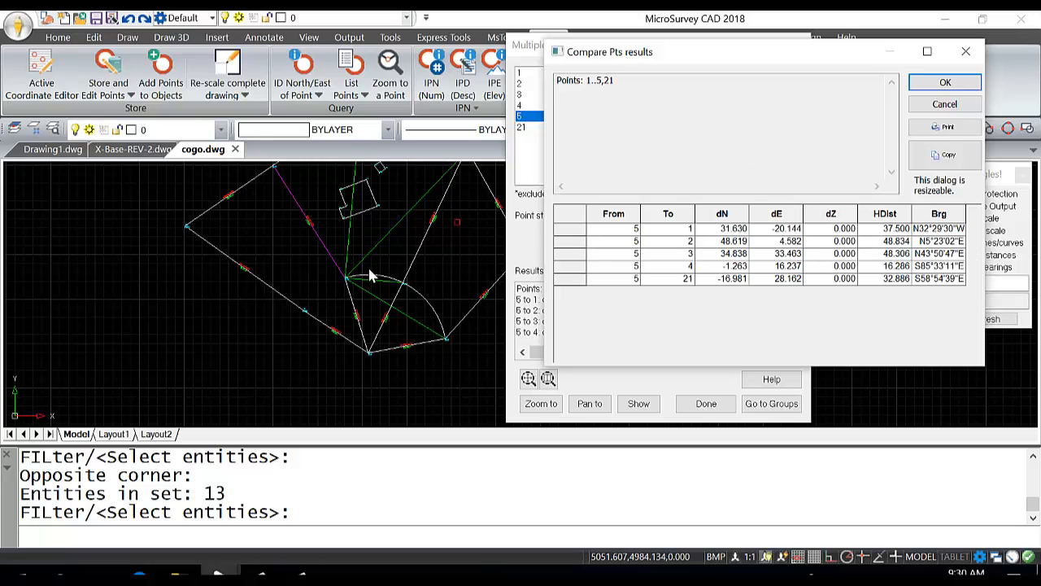
mouse_move(358, 225)
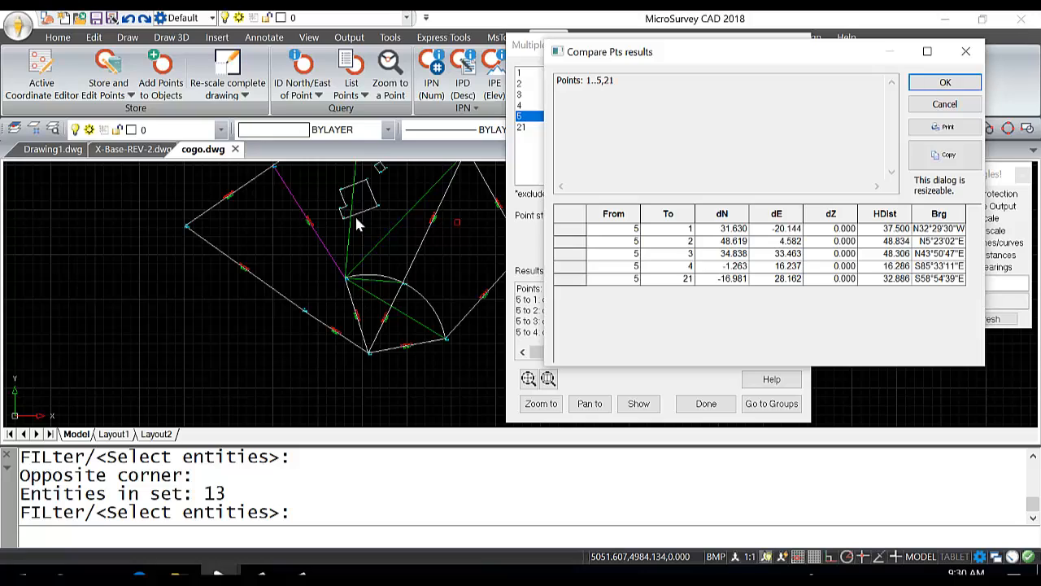
mouse_move(355, 254)
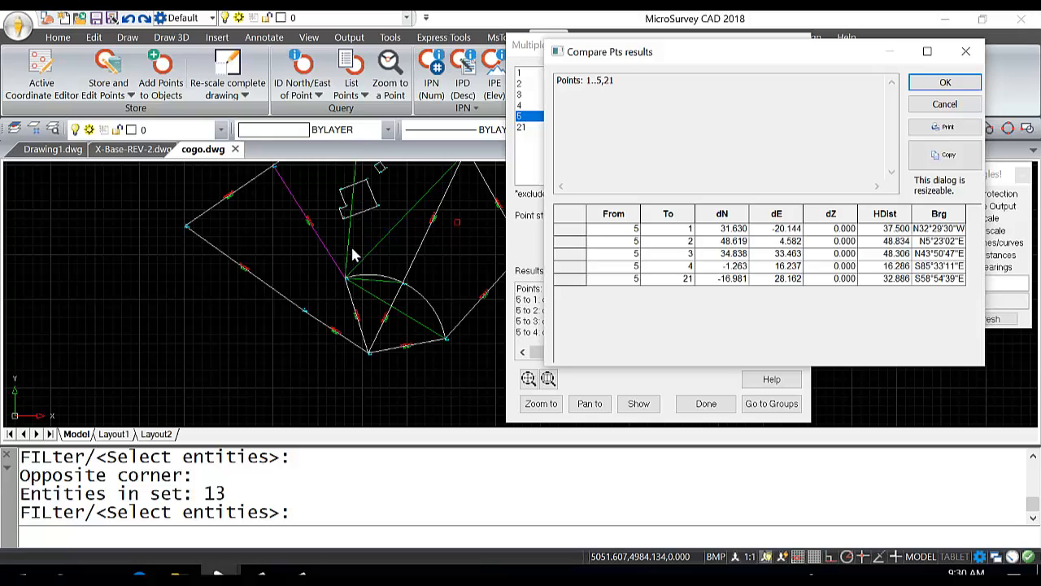
mouse_move(342, 262)
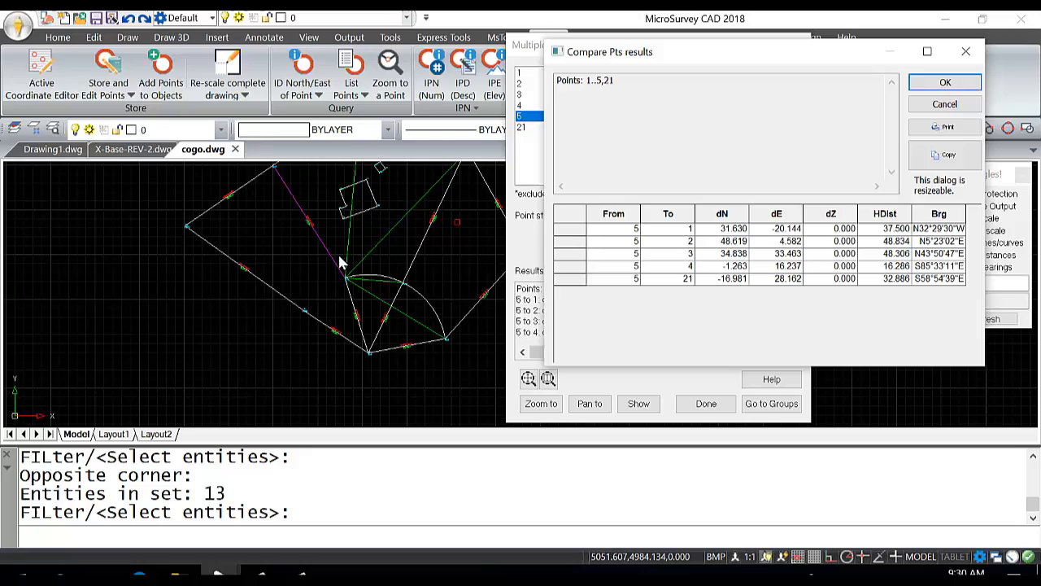
mouse_move(519, 380)
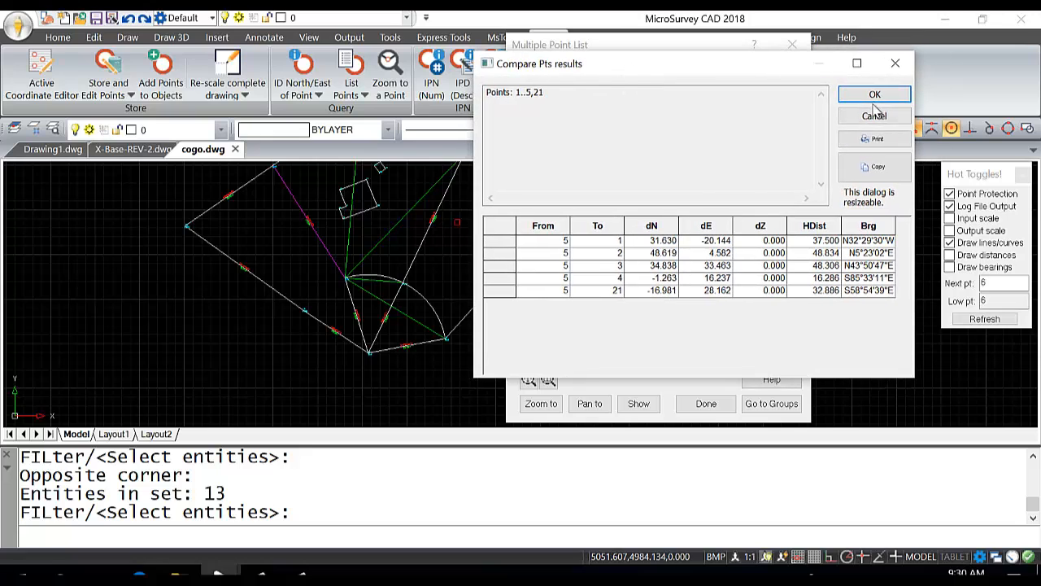
Step: Accept the inverse results from point 5, returning to the Multiple Point List
click(873, 93)
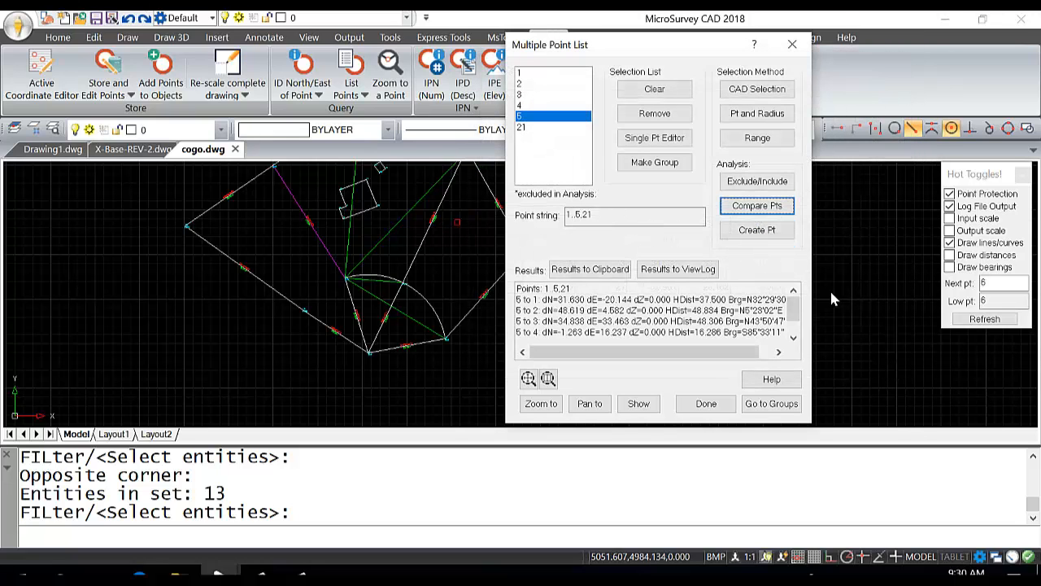